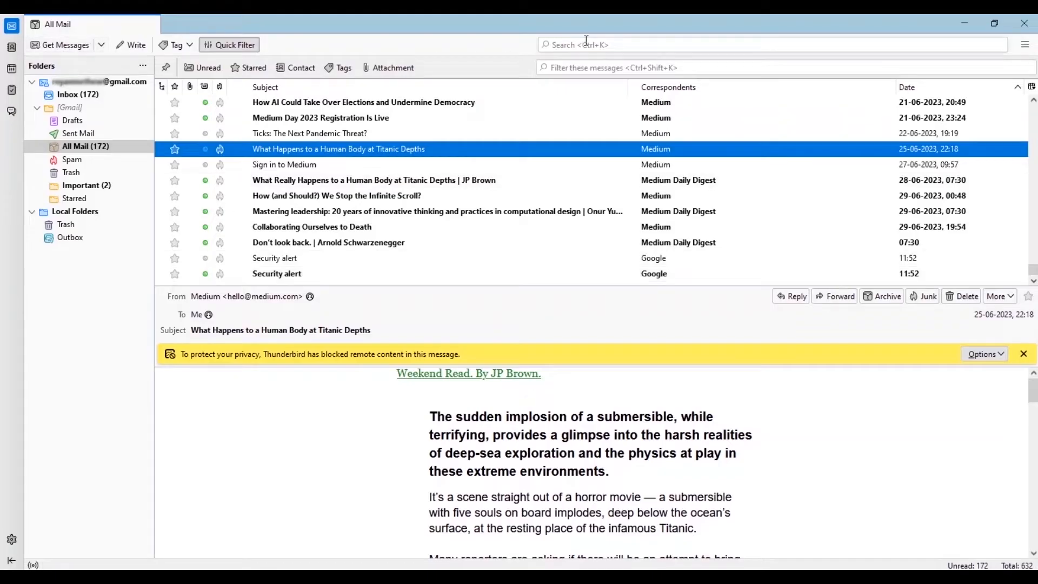
Open the Thunderbird application menu to reach Add-ons and Themes
{"action": "left_click", "coordinate": [1024, 45]}
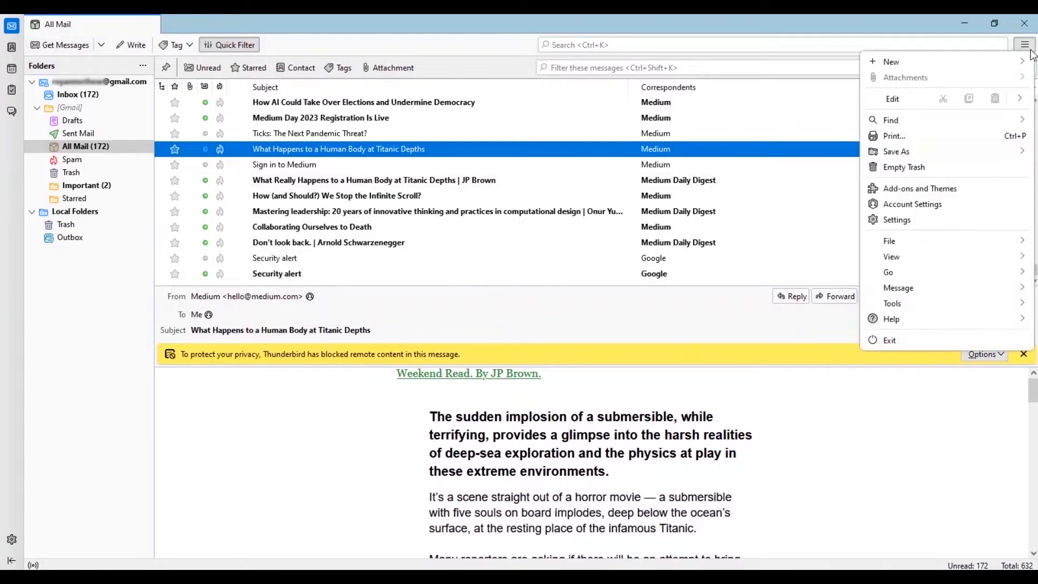
{"action": "mouse_move", "coordinate": [890, 257]}
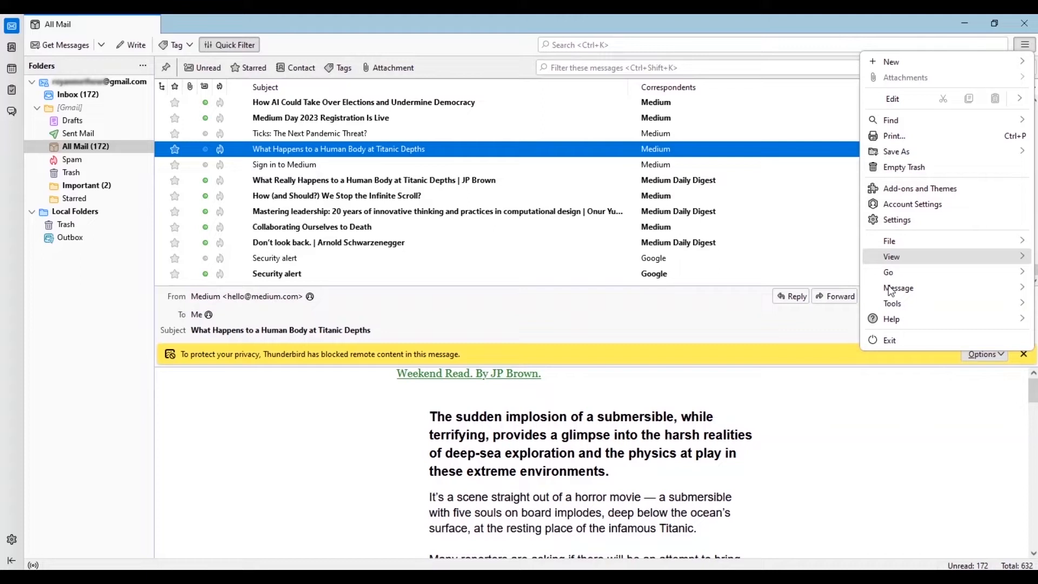
{"action": "mouse_move", "coordinate": [728, 175]}
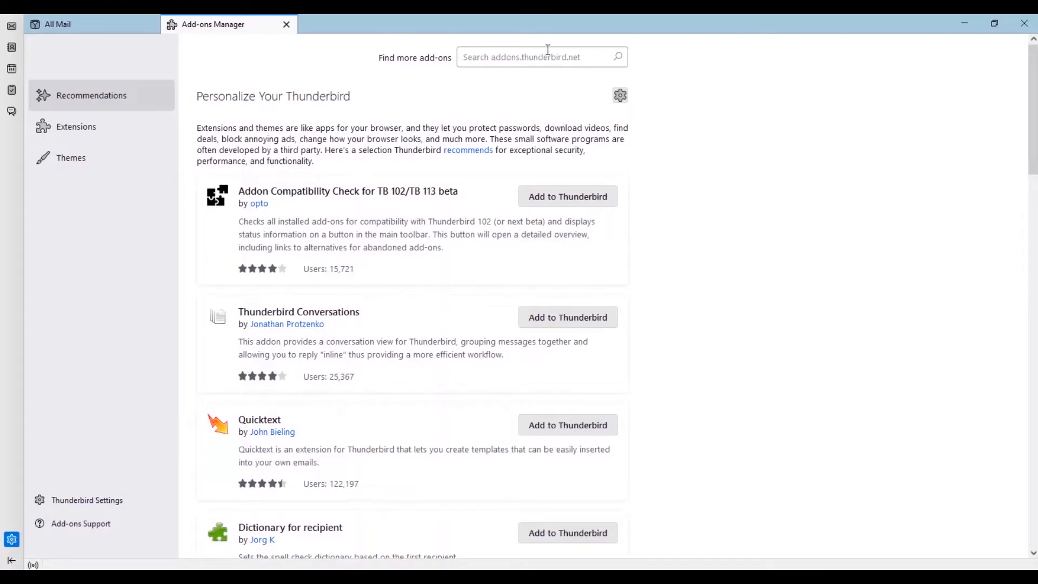
Search the add-ons site for 'import/export'
{"action": "left_click", "coordinate": [536, 57]}
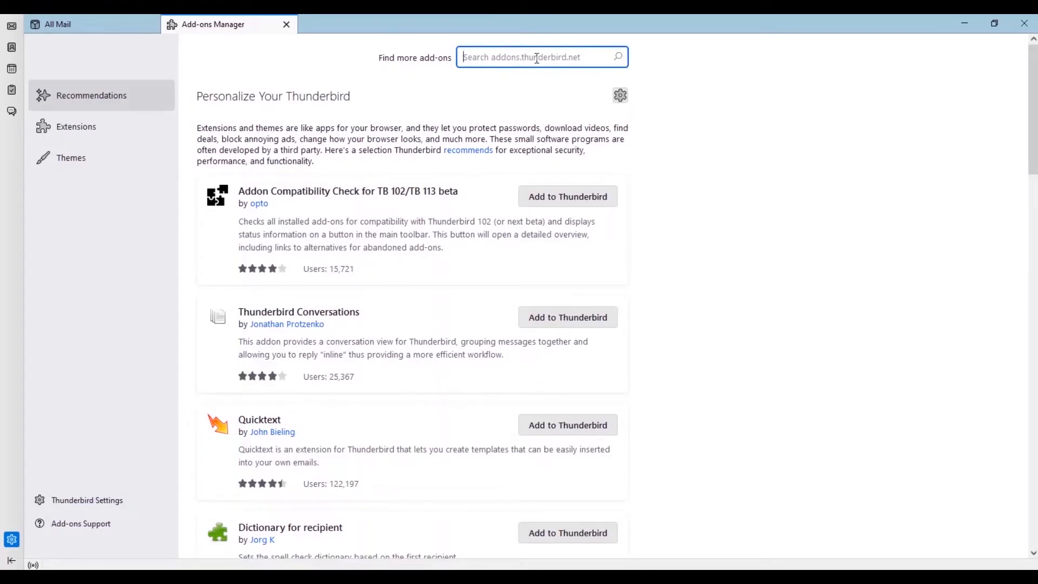
{"action": "type", "text": "impor"}
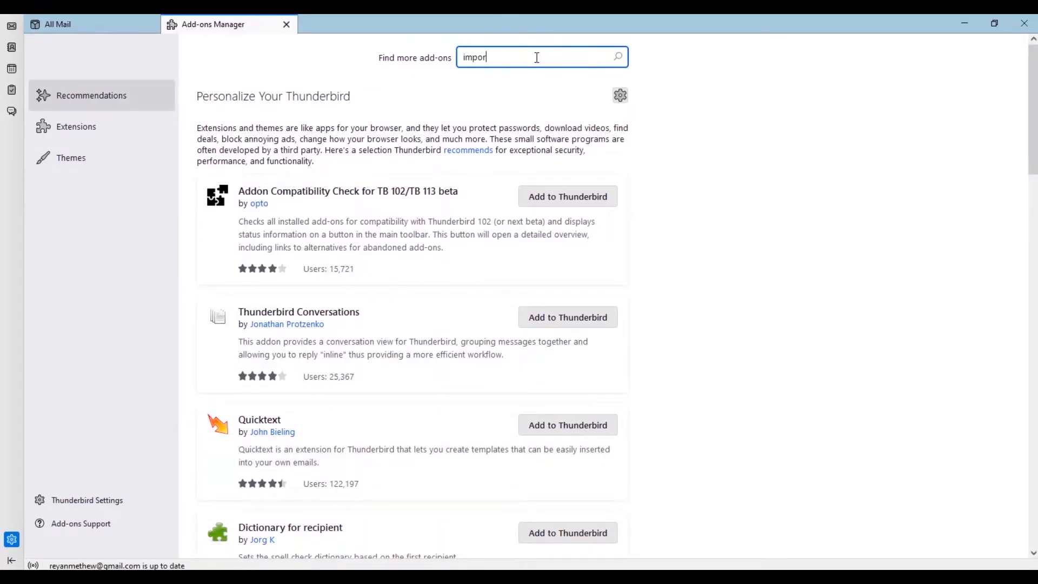
{"action": "type", "text": "t/exp"}
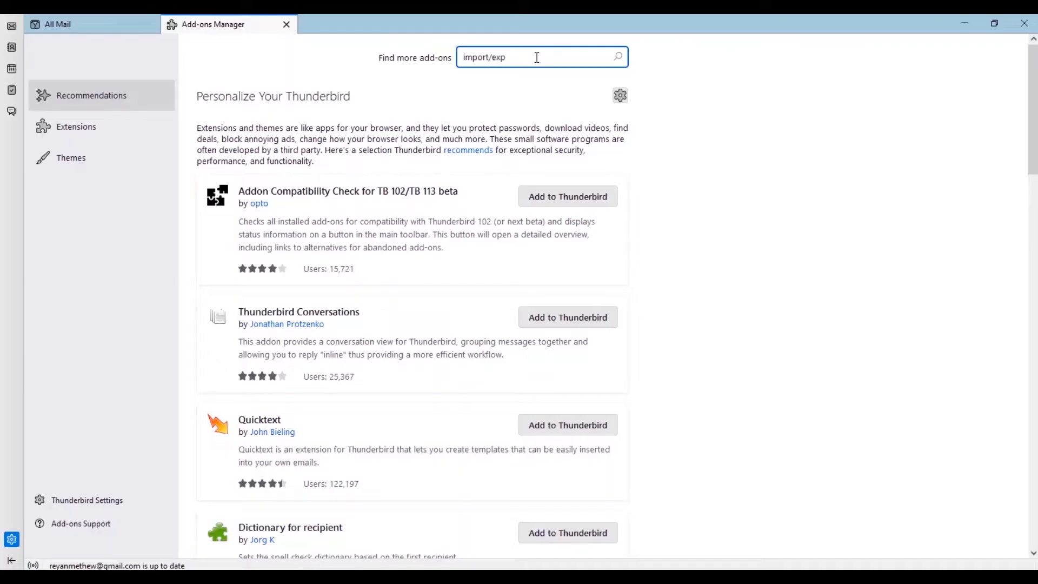
{"action": "type", "text": "ort"}
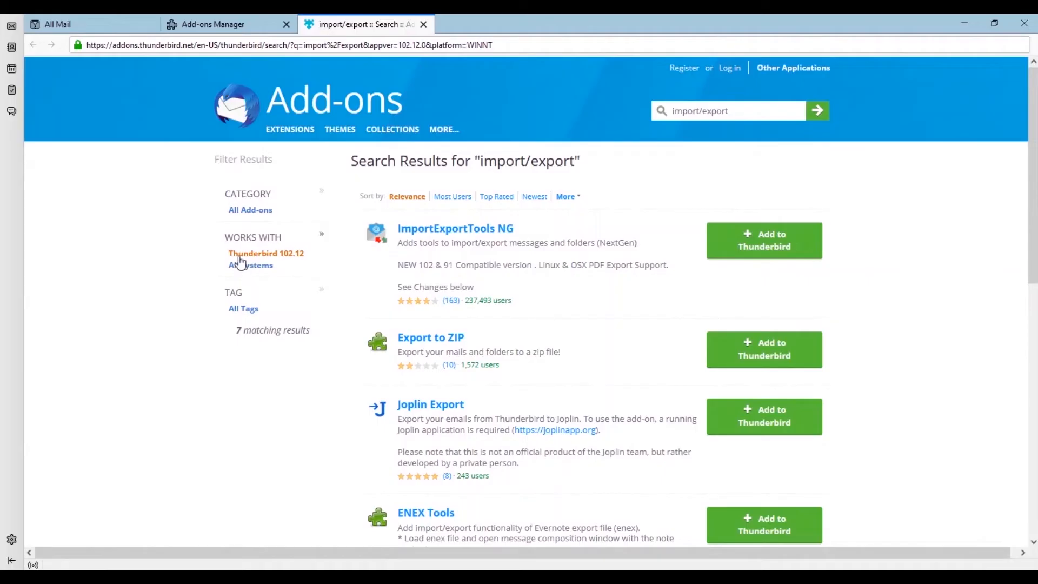
{"action": "mouse_move", "coordinate": [300, 262]}
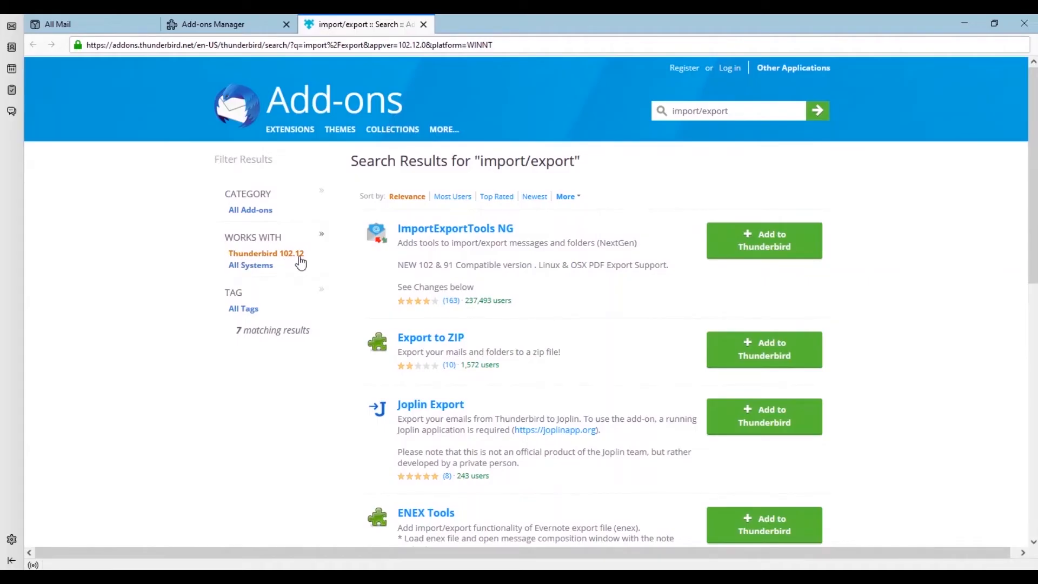
{"action": "mouse_move", "coordinate": [973, 239]}
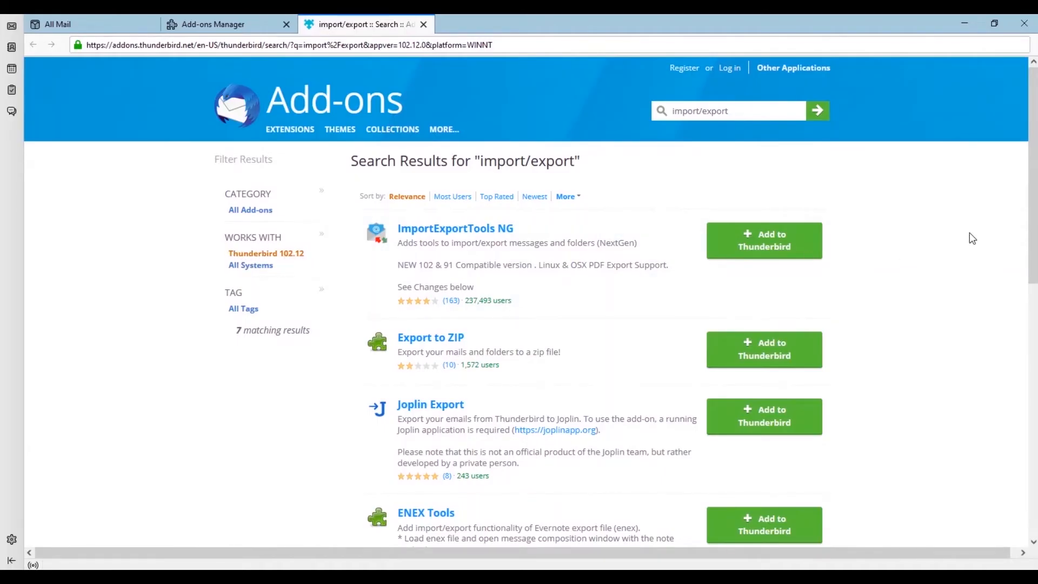
Add ImportExportTools NG to Thunderbird, grant its permissions and dismiss the notice
{"action": "scroll", "scroll_direction": "down", "scroll_amount": 3}
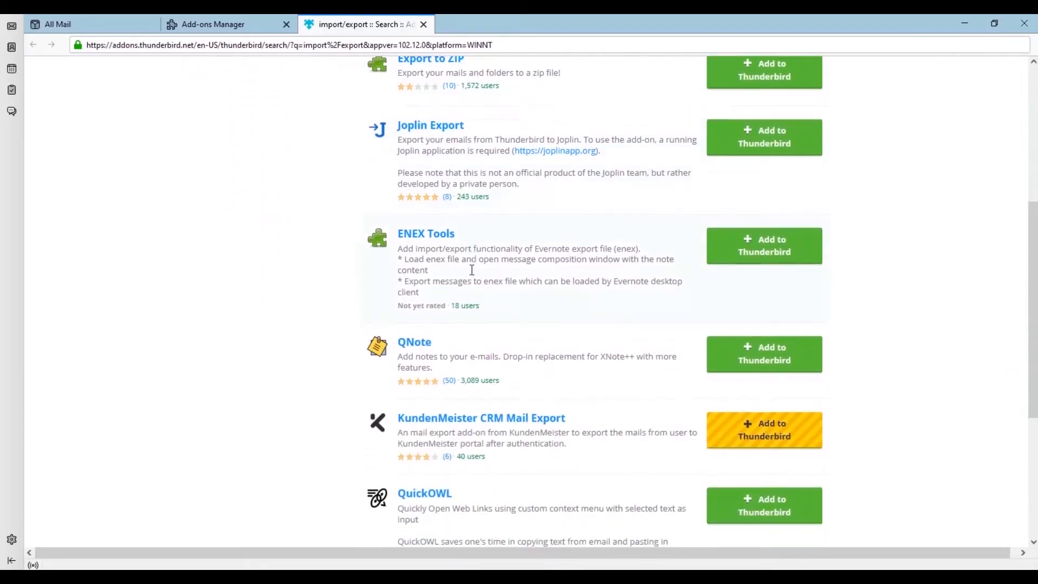
{"action": "scroll", "scroll_direction": "down", "scroll_amount": 3}
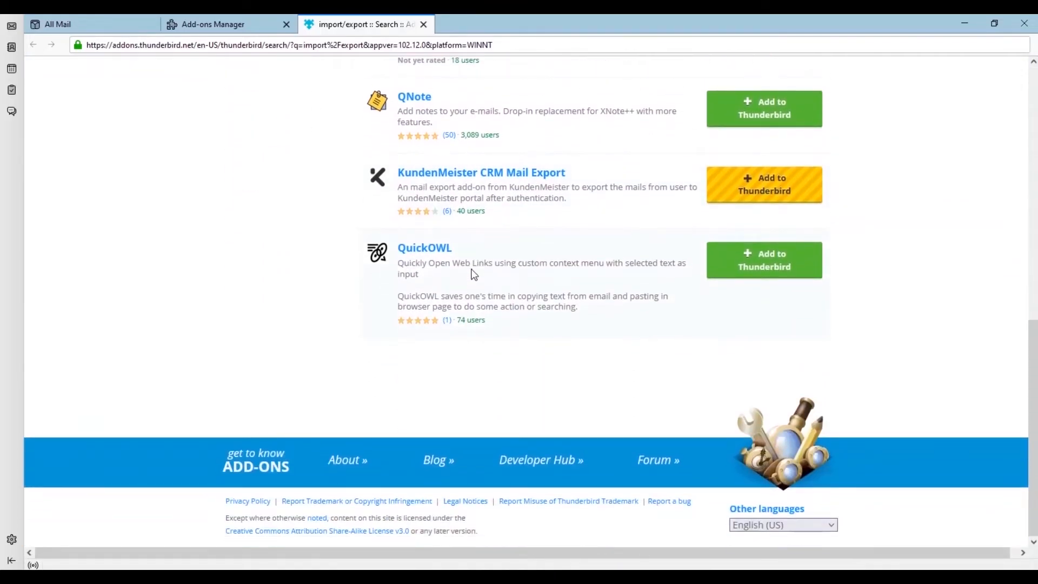
{"action": "scroll", "scroll_direction": "up", "scroll_amount": 3}
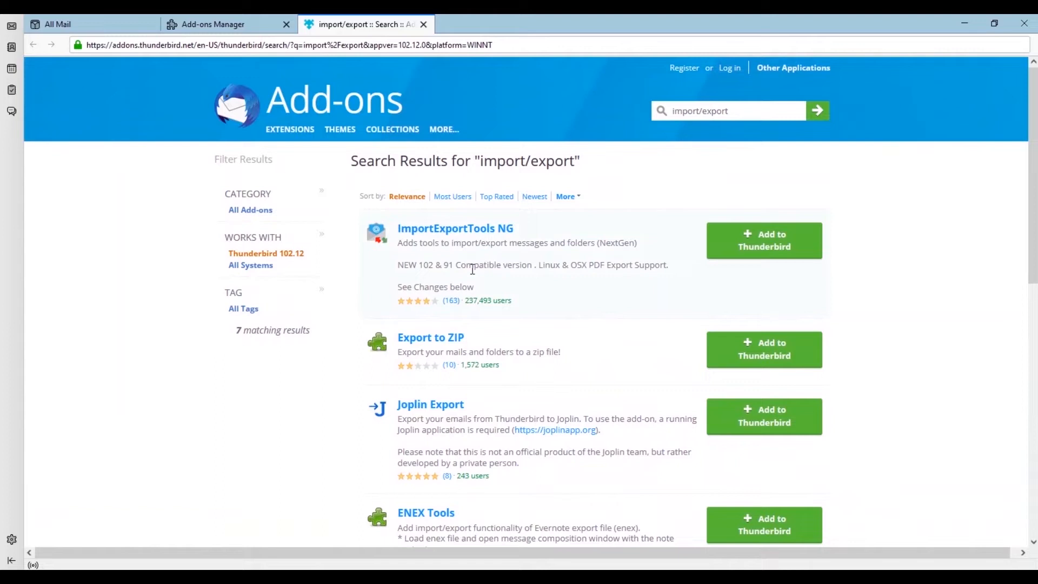
{"action": "mouse_move", "coordinate": [407, 492]}
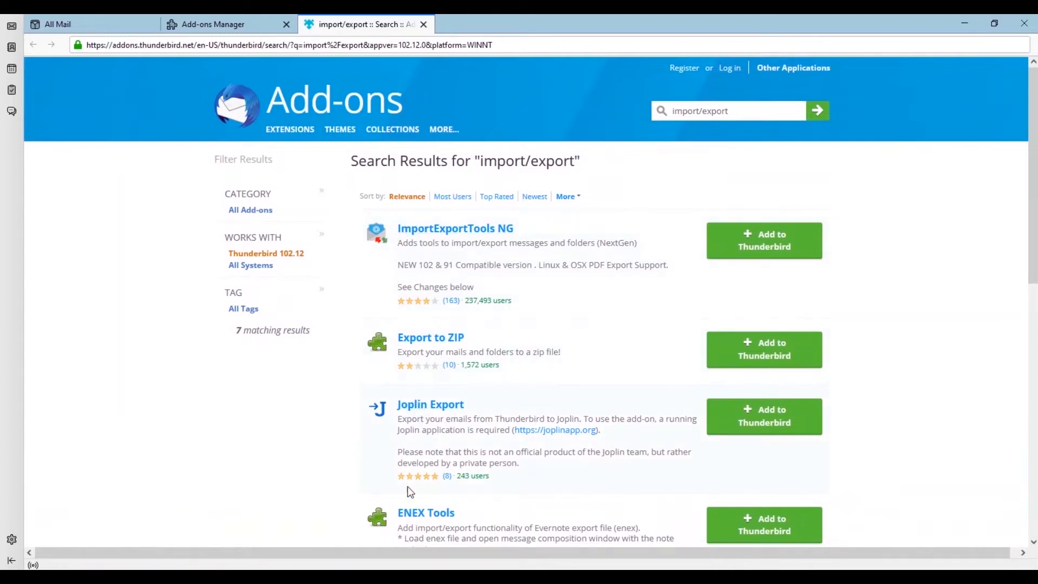
{"action": "mouse_move", "coordinate": [763, 247]}
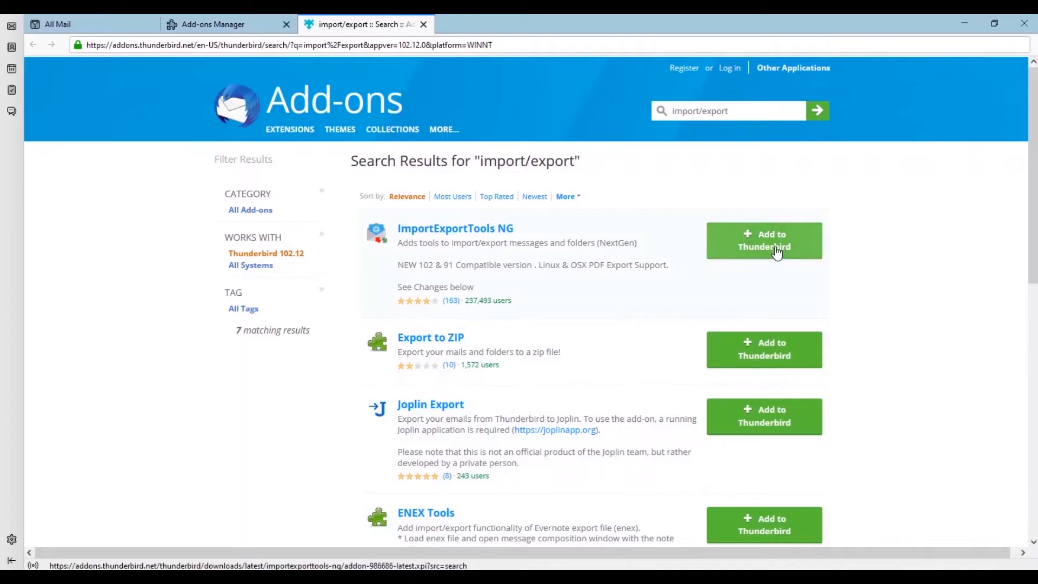
{"action": "left_click", "coordinate": [763, 240]}
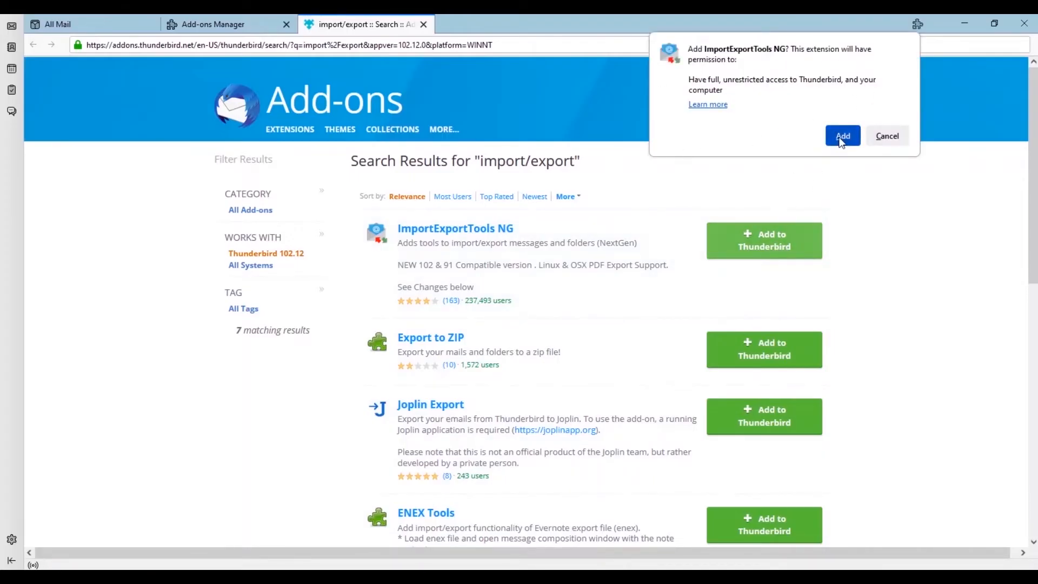
{"action": "left_click", "coordinate": [841, 136]}
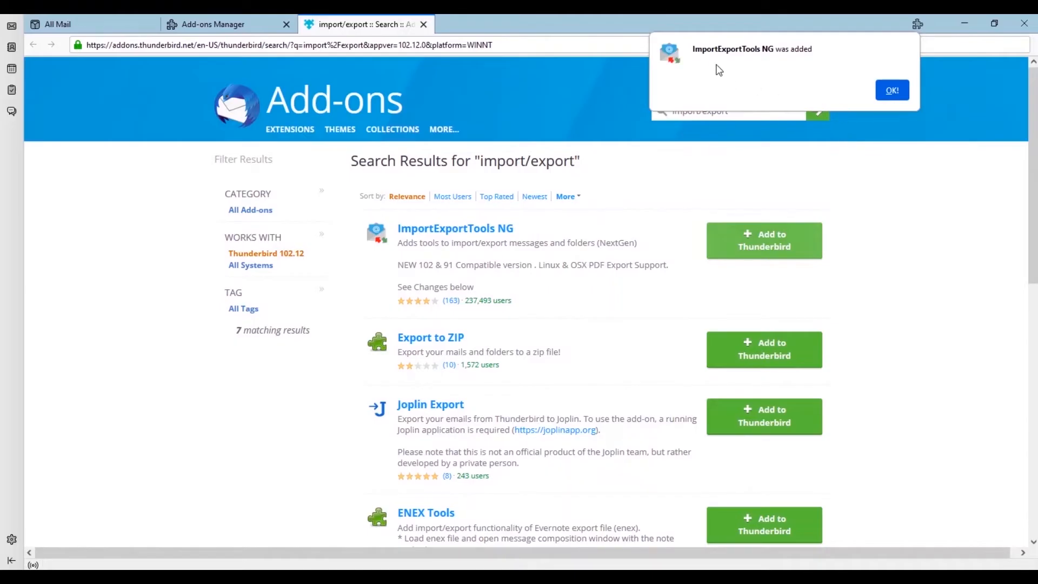
{"action": "mouse_move", "coordinate": [817, 62]}
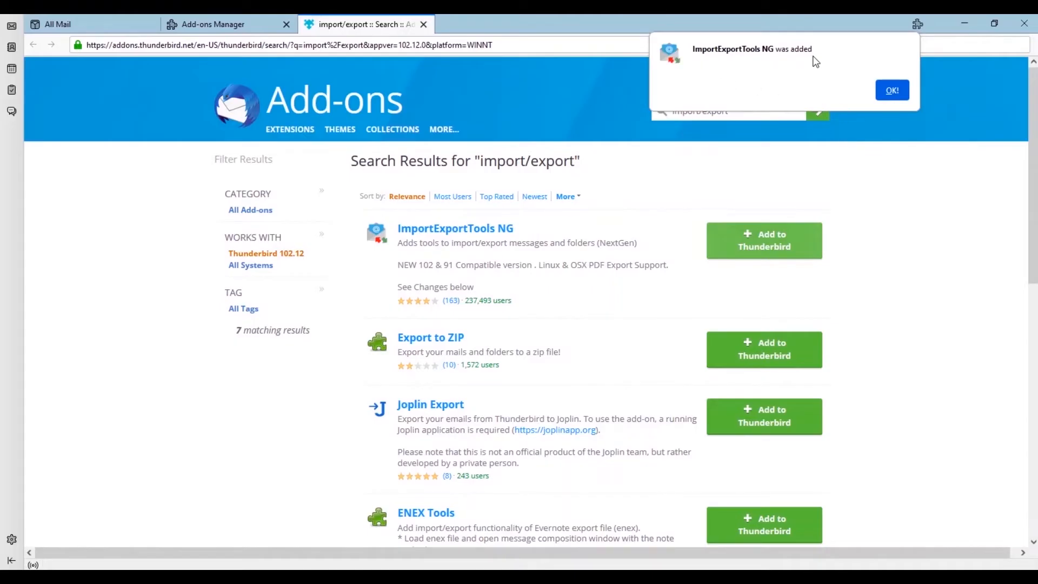
{"action": "left_click", "coordinate": [890, 89]}
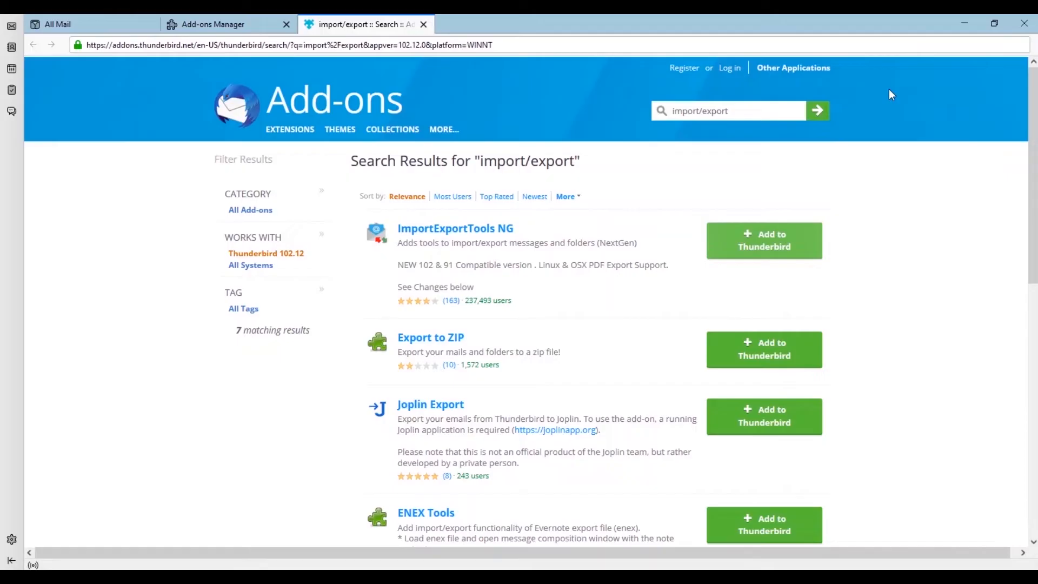
{"action": "mouse_move", "coordinate": [913, 154]}
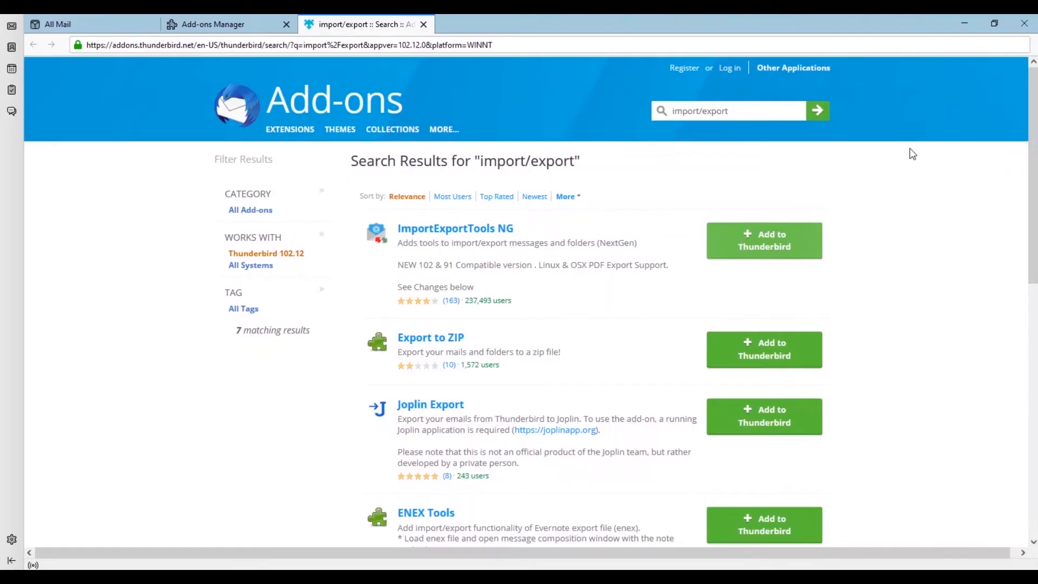
{"action": "mouse_move", "coordinate": [823, 260]}
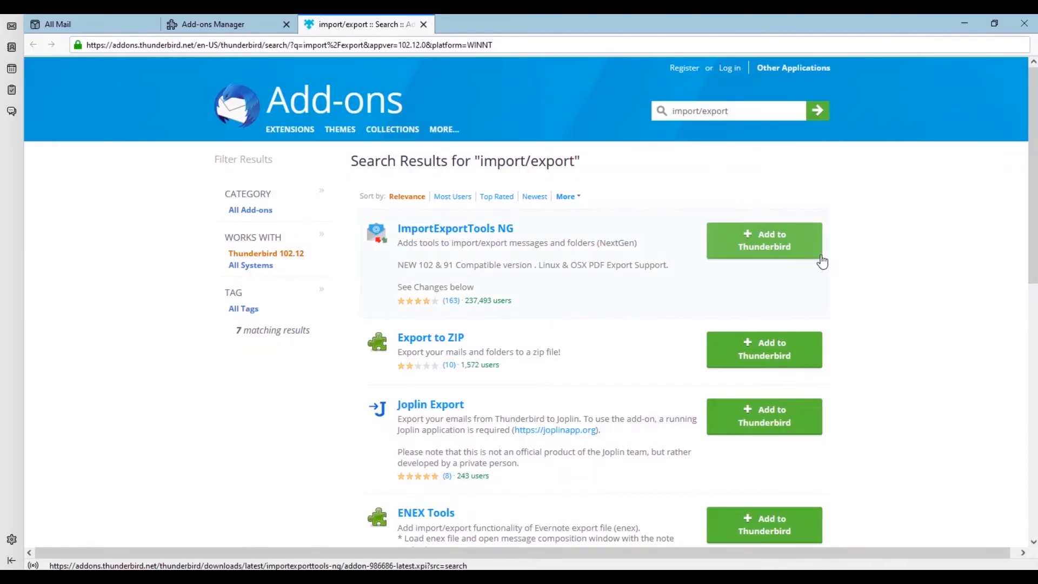
Close both add-on tabs and browse Inbox, Drafts, then All Mail
{"action": "left_click", "coordinate": [423, 24]}
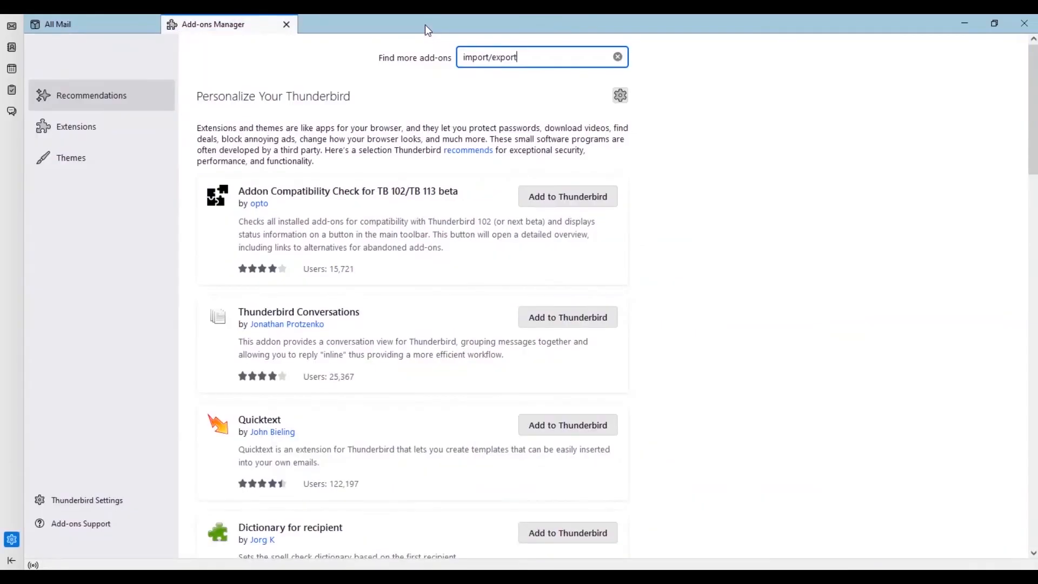
{"action": "left_click", "coordinate": [286, 25]}
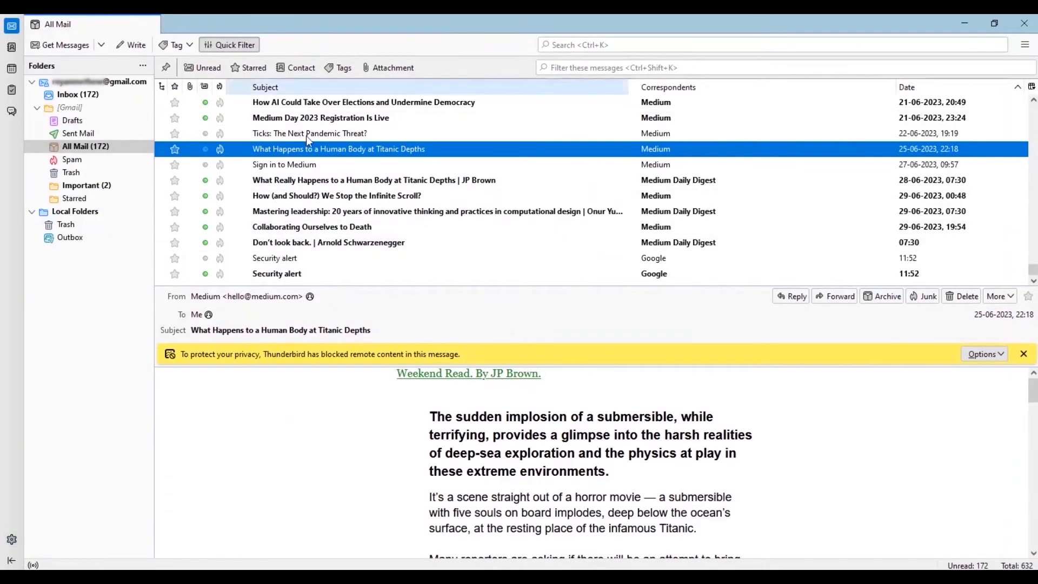
{"action": "left_click", "coordinate": [77, 94]}
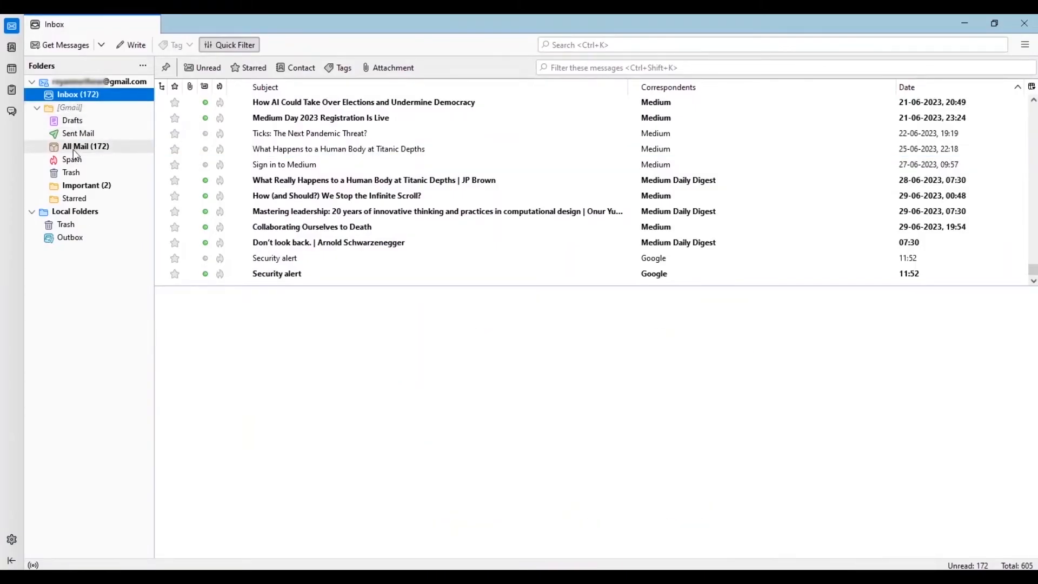
{"action": "left_click", "coordinate": [72, 120]}
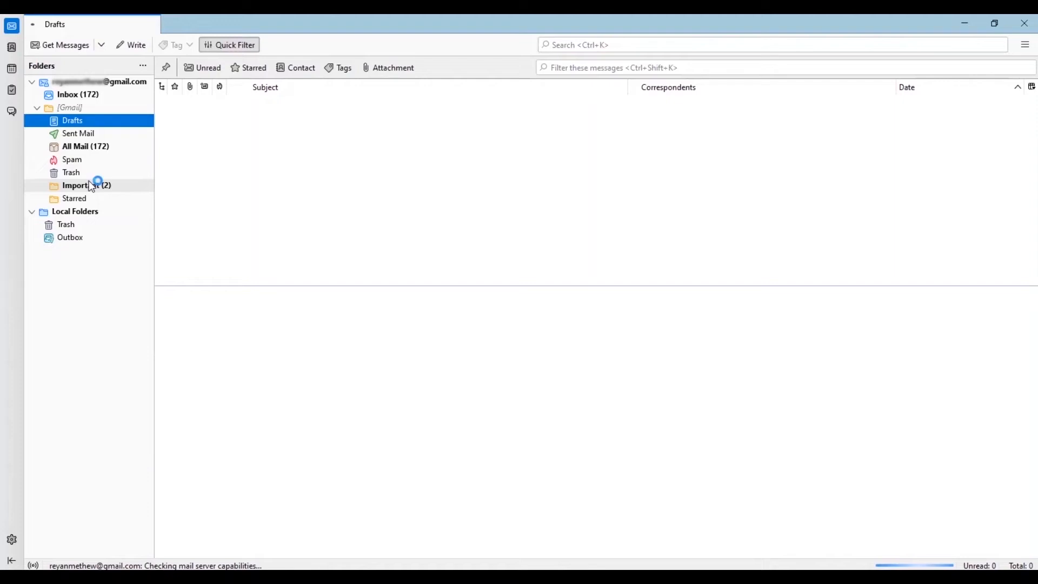
{"action": "left_click", "coordinate": [86, 146]}
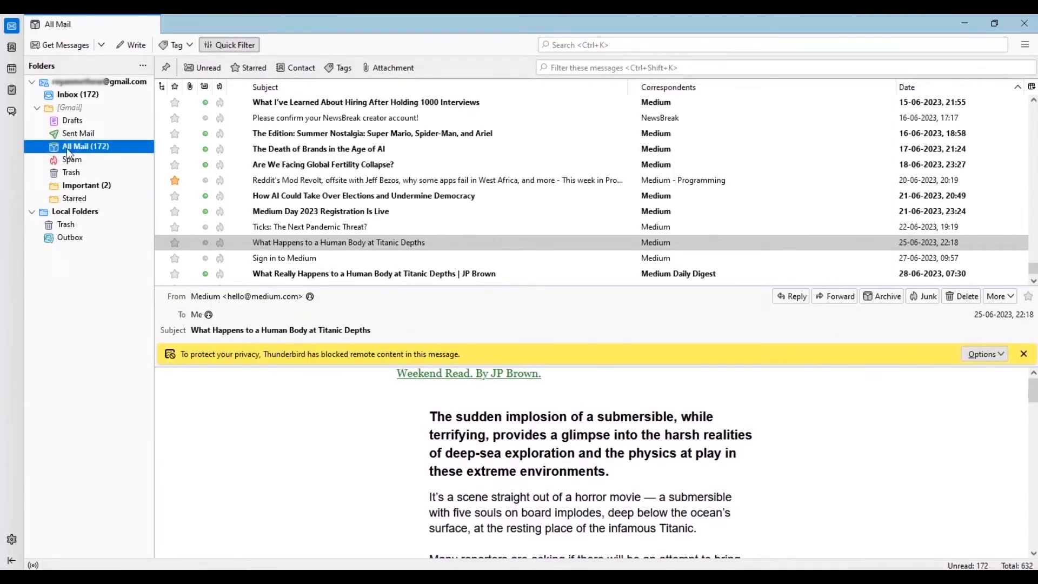
Export the All Mail folder via ImportExportTools NG, accepting the local-copy warning
{"action": "right_click", "coordinate": [85, 147]}
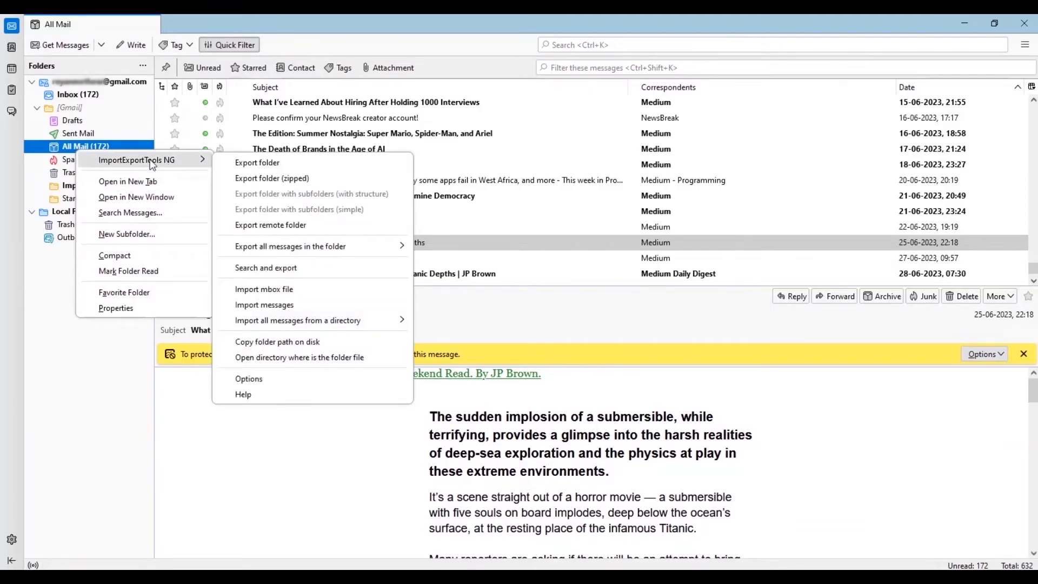
{"action": "mouse_move", "coordinate": [260, 241]}
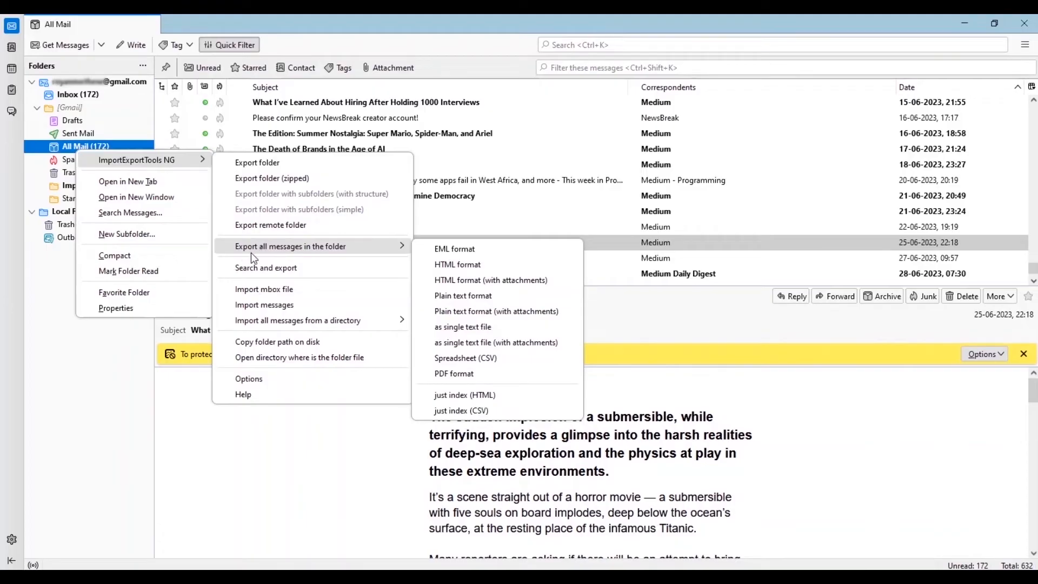
{"action": "mouse_move", "coordinate": [490, 280]}
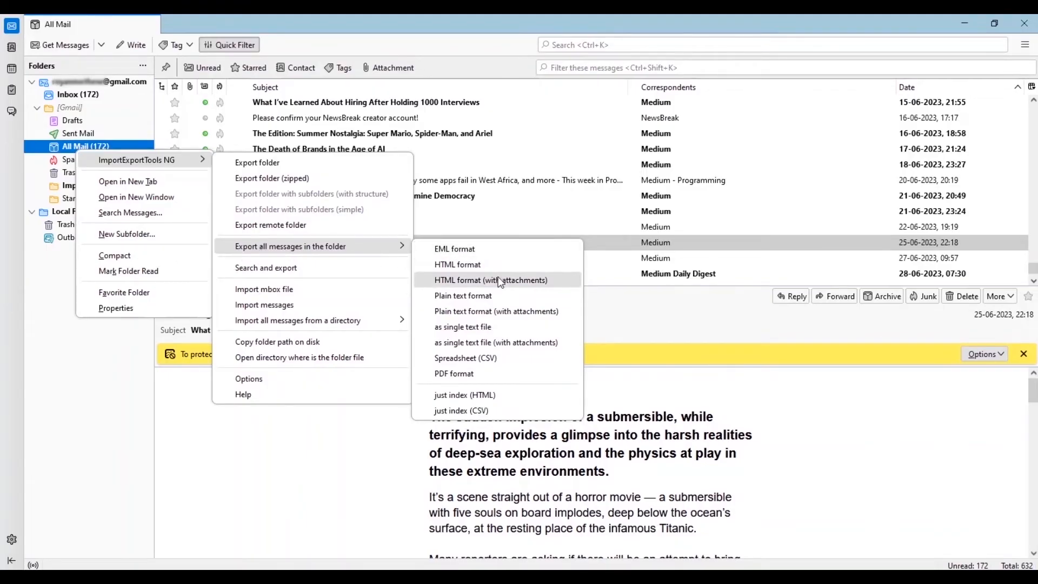
{"action": "mouse_move", "coordinate": [529, 327]}
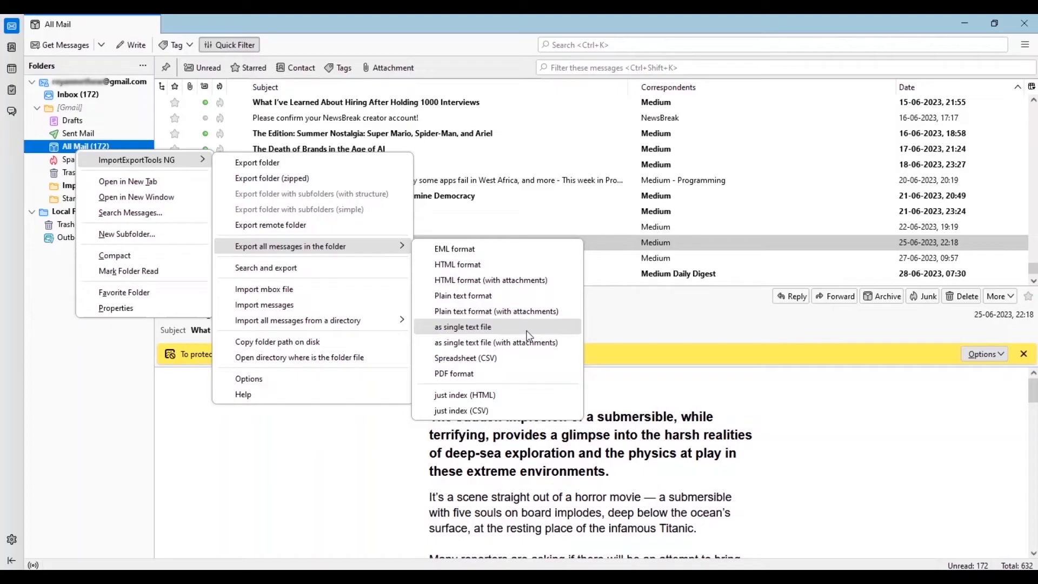
{"action": "mouse_move", "coordinate": [525, 374]}
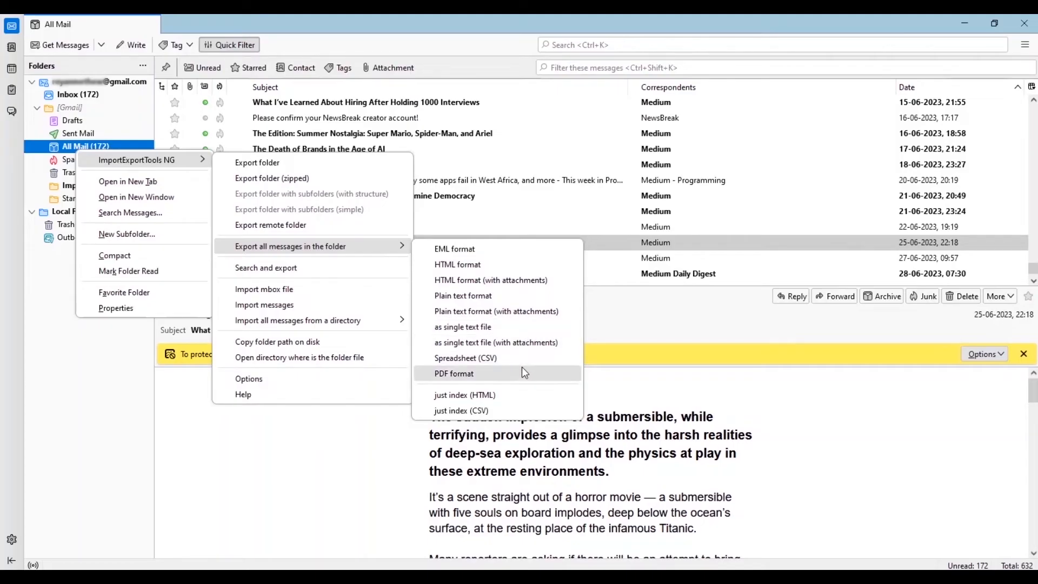
{"action": "mouse_move", "coordinate": [461, 410]}
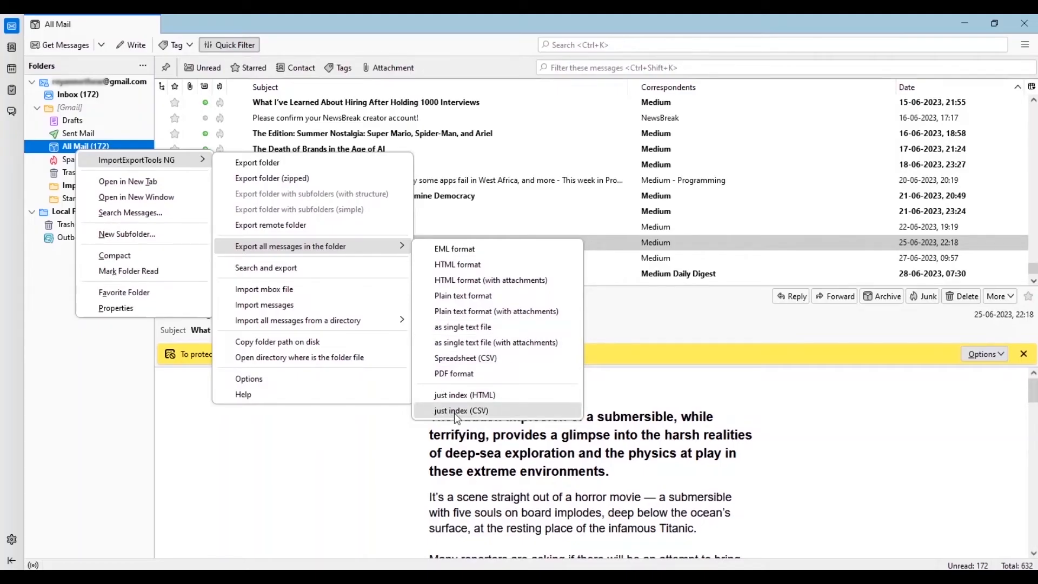
{"action": "mouse_move", "coordinate": [463, 342]}
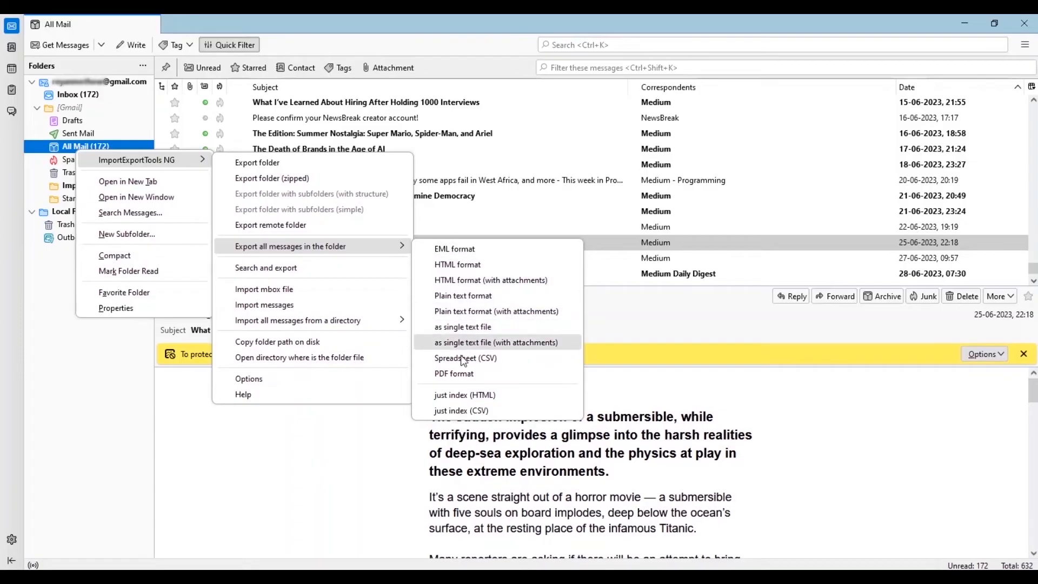
{"action": "mouse_move", "coordinate": [351, 253]}
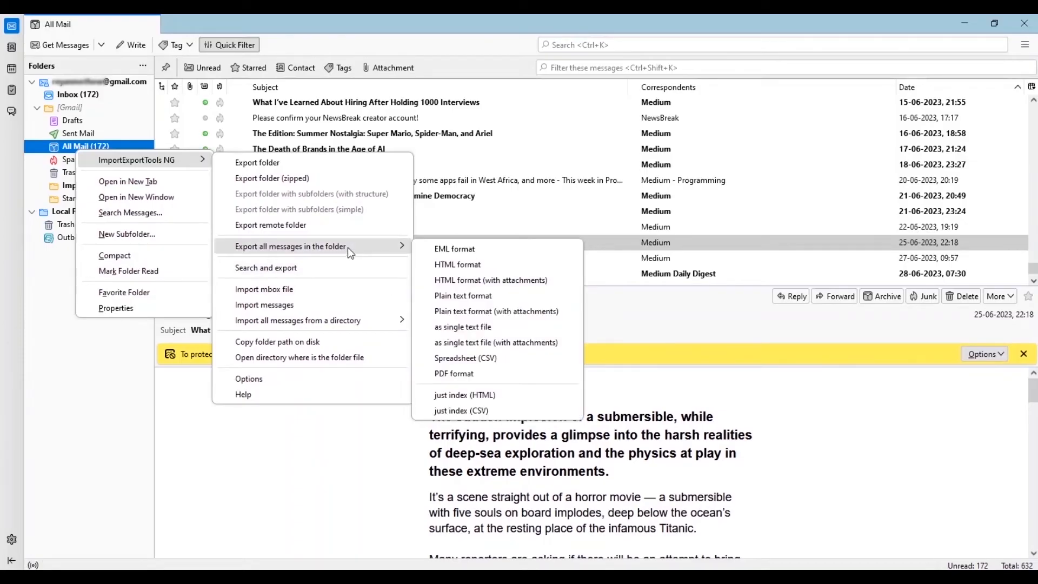
{"action": "mouse_move", "coordinate": [257, 162]}
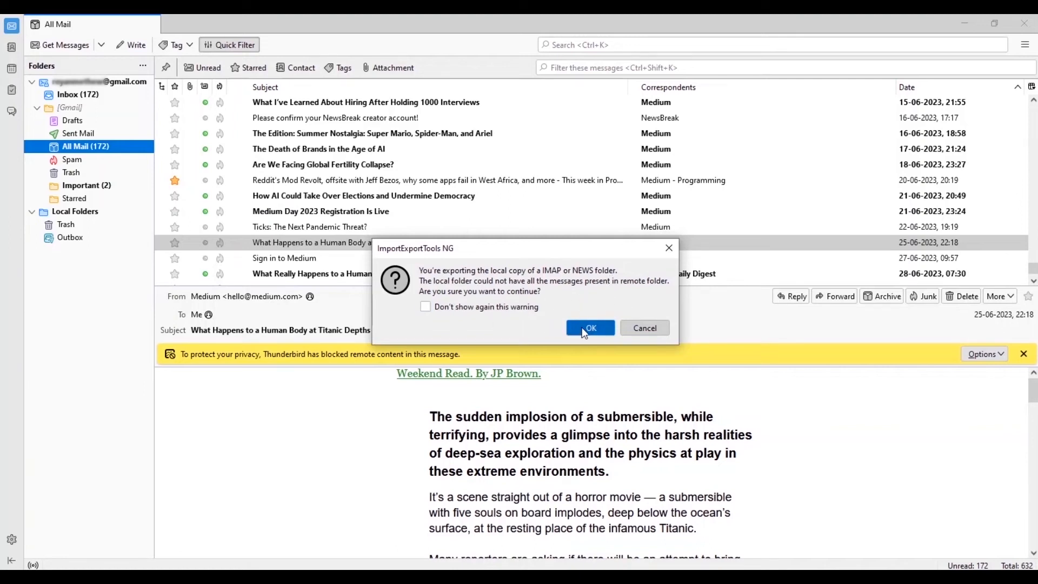
{"action": "left_click", "coordinate": [589, 328]}
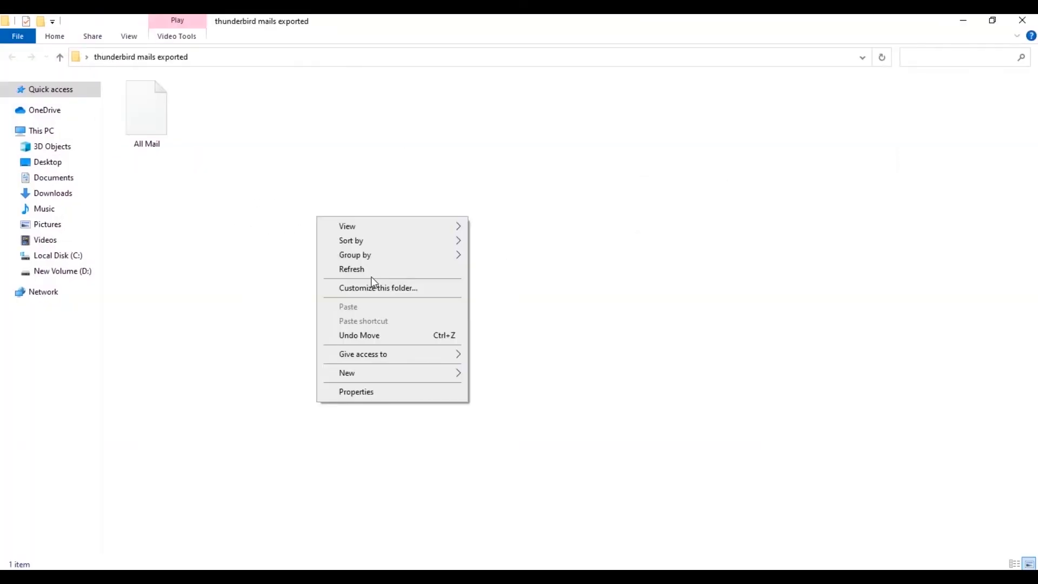
Rename the exported All Mail file to All Mail.mbox and show Details view
{"action": "left_click", "coordinate": [119, 194]}
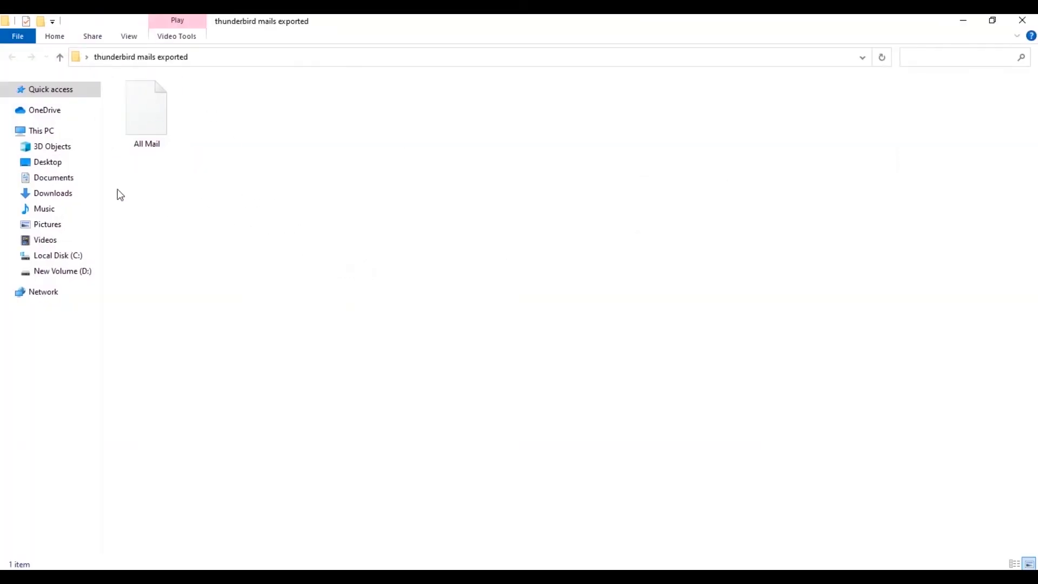
{"action": "left_click", "coordinate": [146, 110]}
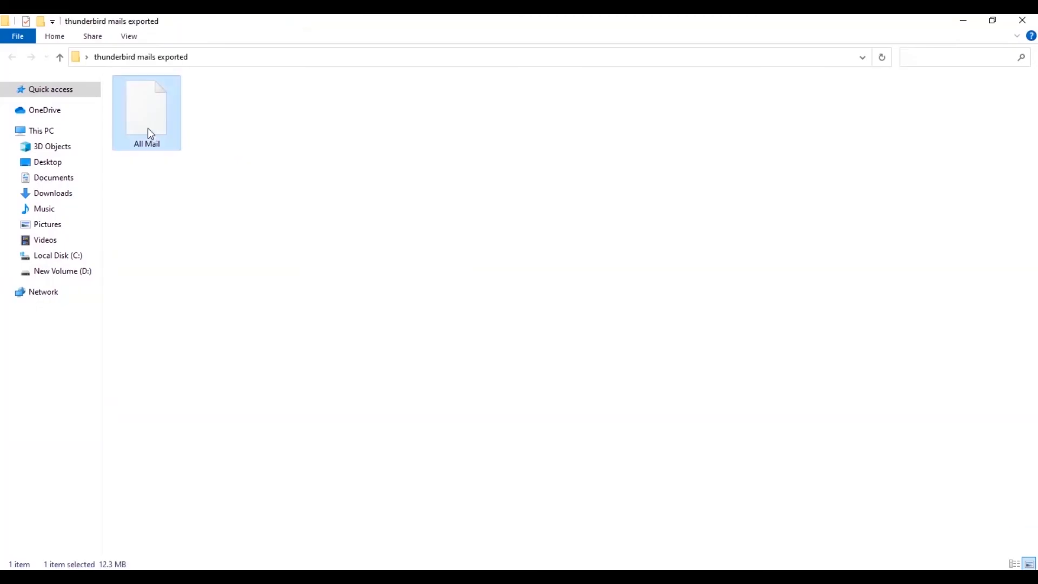
{"action": "right_click", "coordinate": [146, 112]}
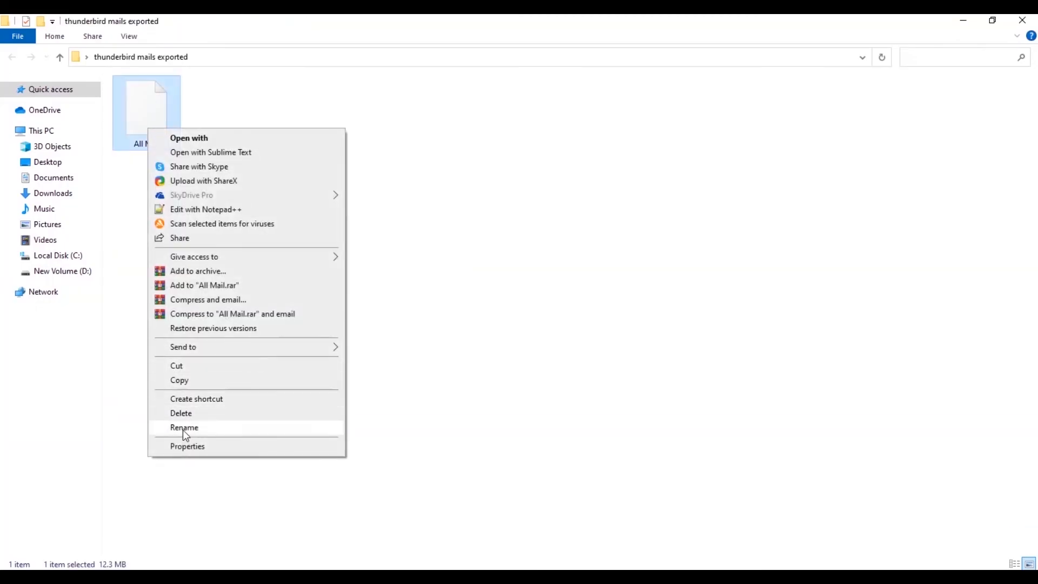
{"action": "left_click", "coordinate": [184, 427]}
{"action": "type", "text": ".mbox"}
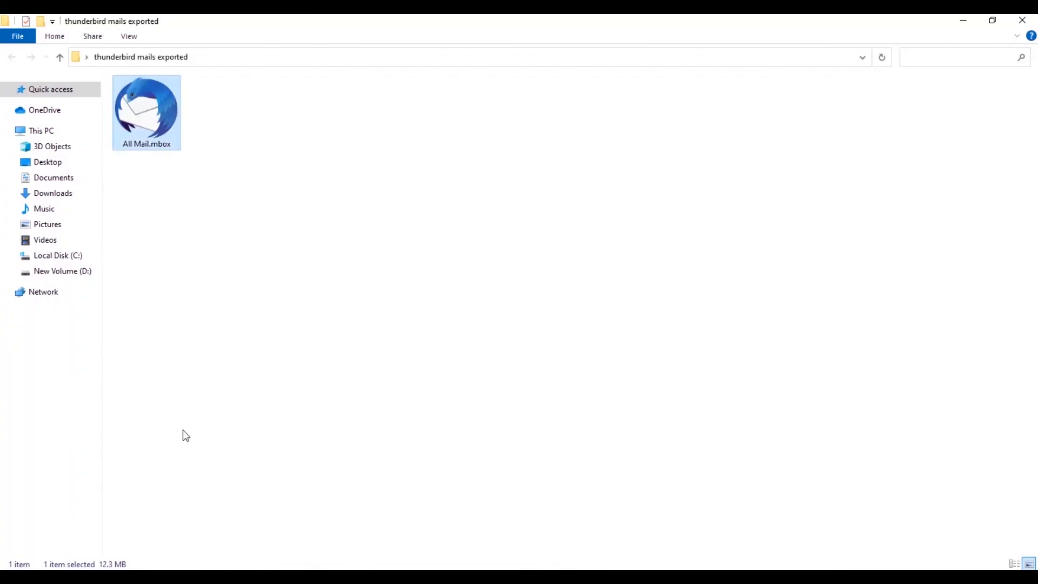
{"action": "mouse_move", "coordinate": [162, 146]}
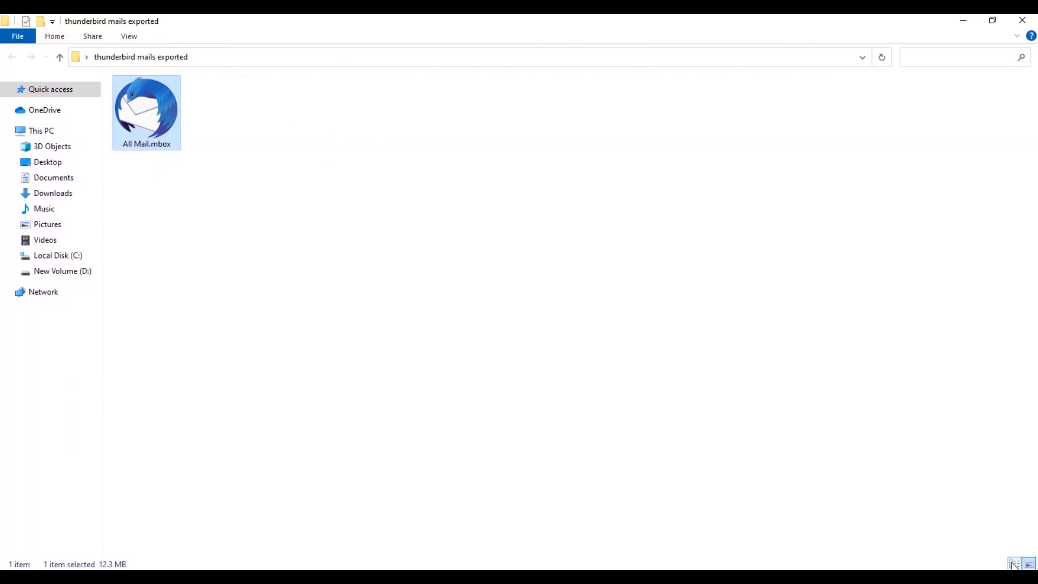
{"action": "left_click", "coordinate": [1013, 564]}
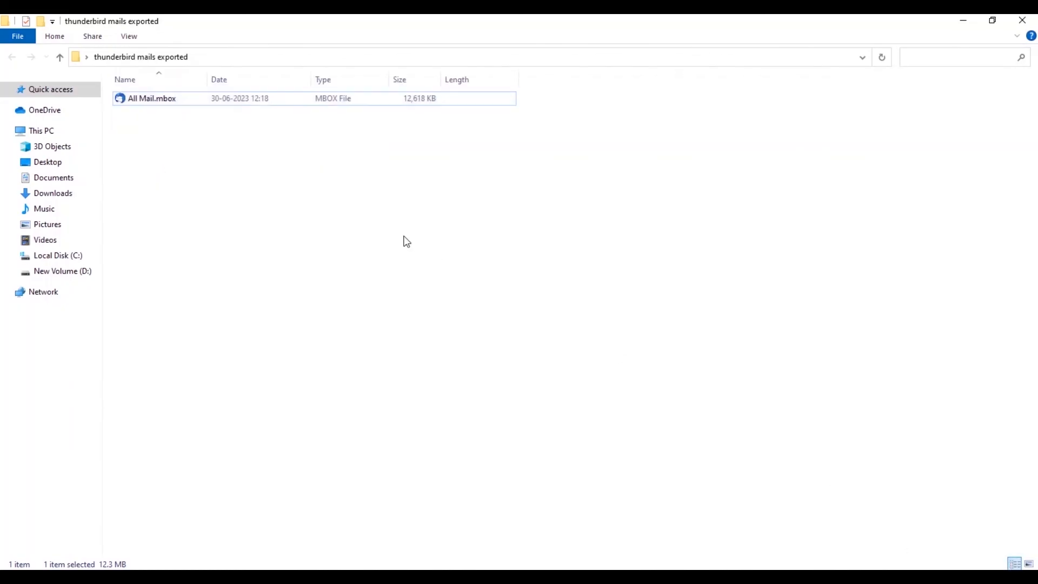